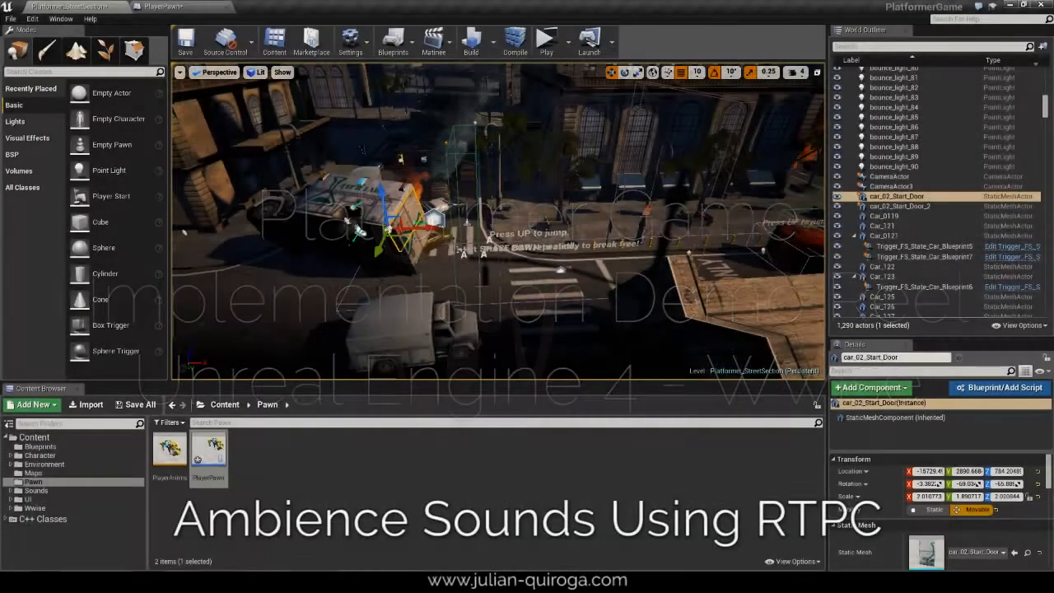
# Open the PlayerPawn event graph feeding actor Z location into the Set RTPC Value node.
pyautogui.click(168, 6)
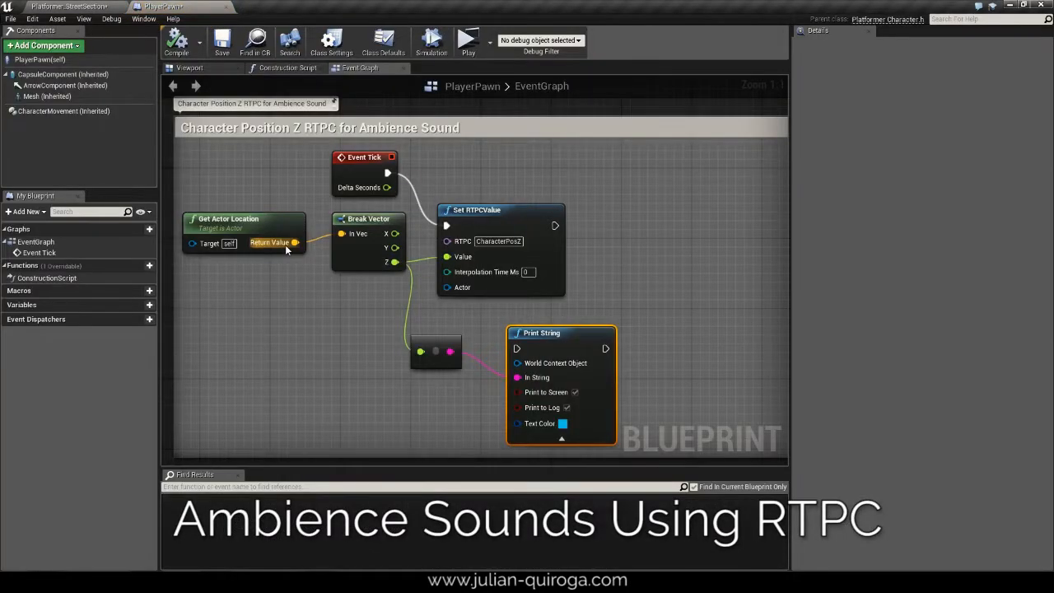
pyautogui.moveTo(448, 257)
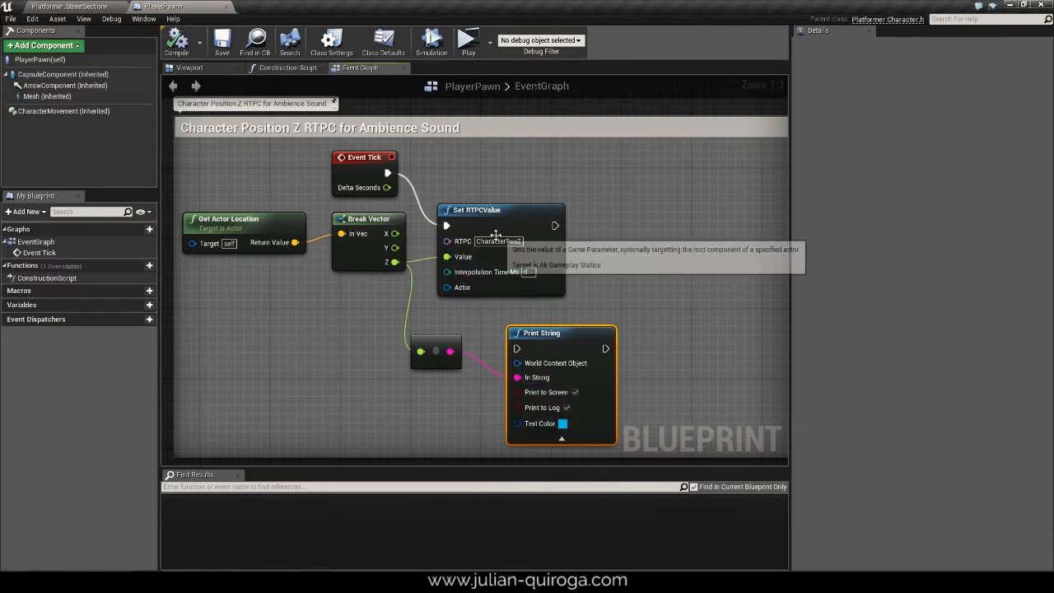
pyautogui.moveTo(509, 181)
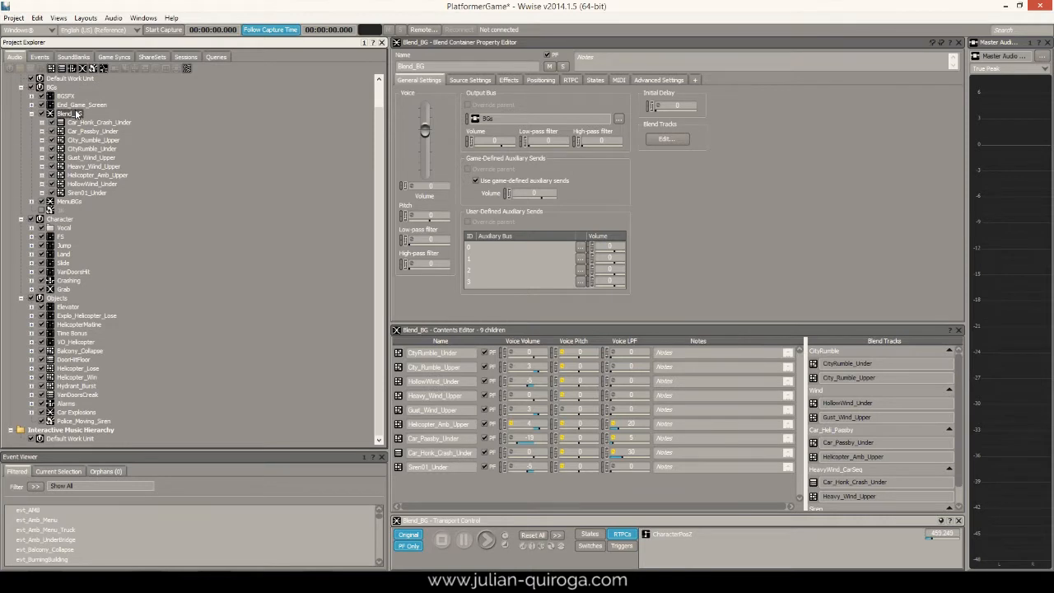
# Inspect the CharacterPosZ game parameter, then preview the Blend_BG crossfade along character height.
pyautogui.click(113, 56)
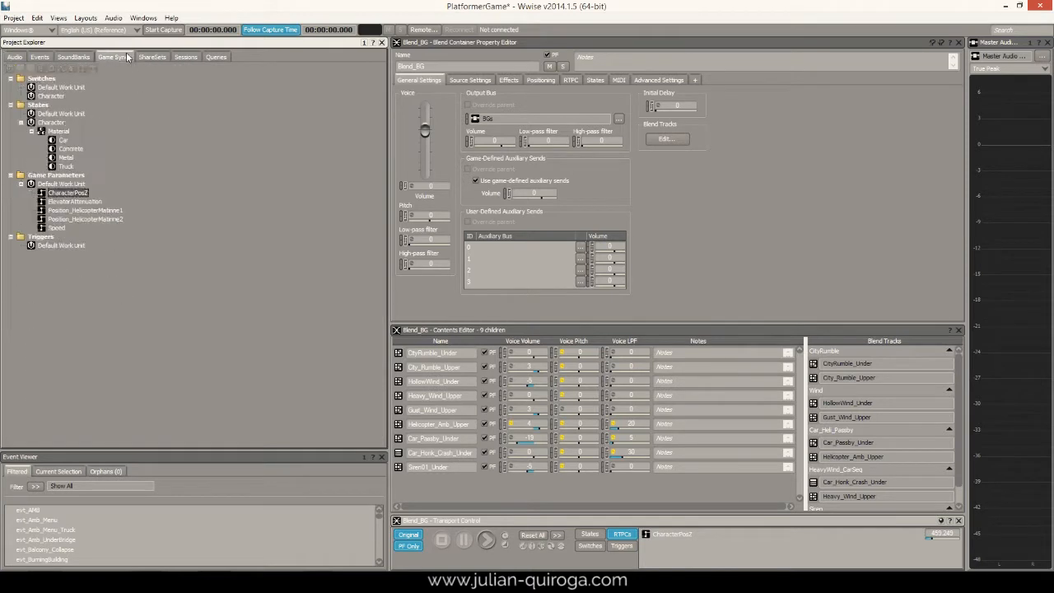
pyautogui.click(68, 191)
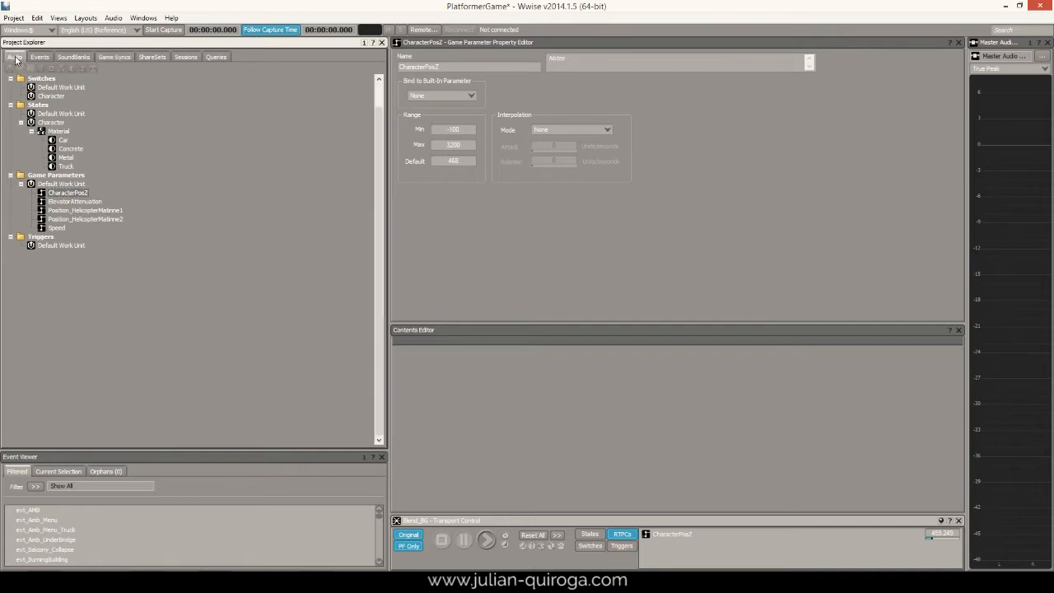
pyautogui.click(13, 56)
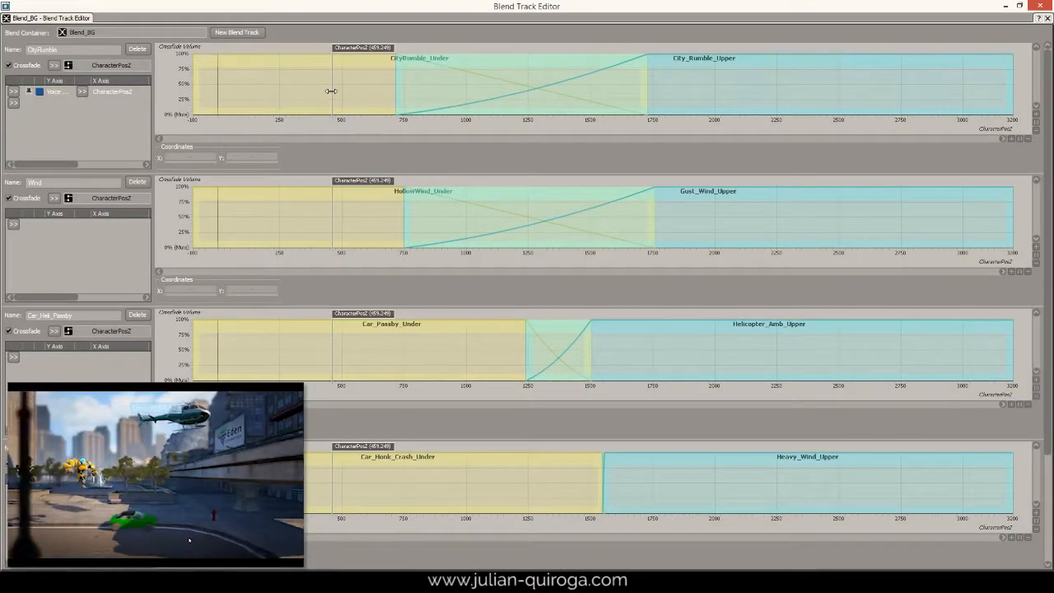
pyautogui.moveTo(330, 90); pyautogui.dragTo(784, 87)
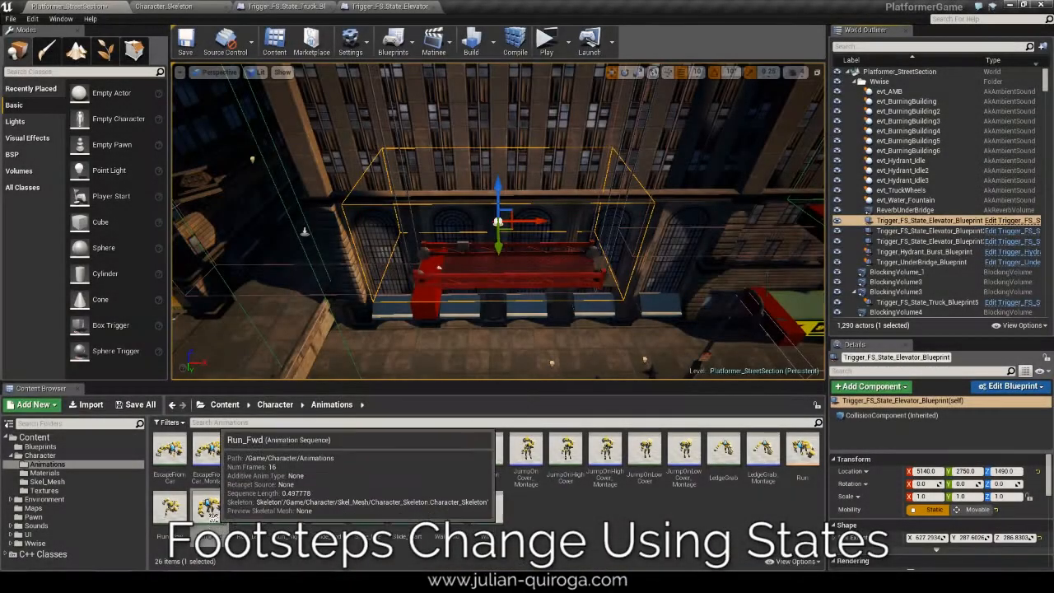
# Open the Trigger_FS_State_Elevator blueprint's overlap events setting Material to Metal and Concrete.
pyautogui.click(165, 7)
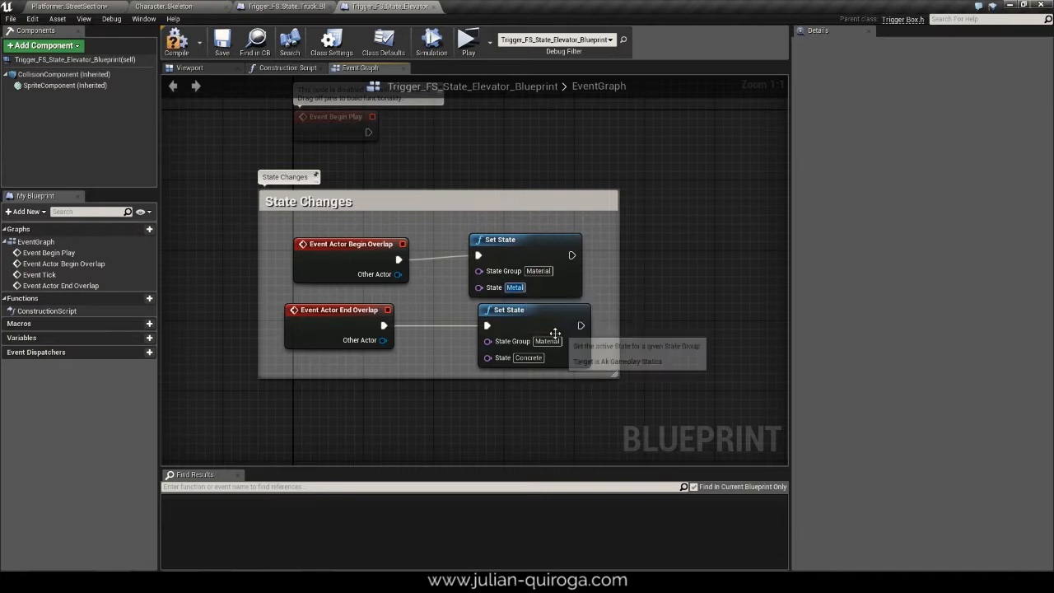
pyautogui.moveTo(346, 173)
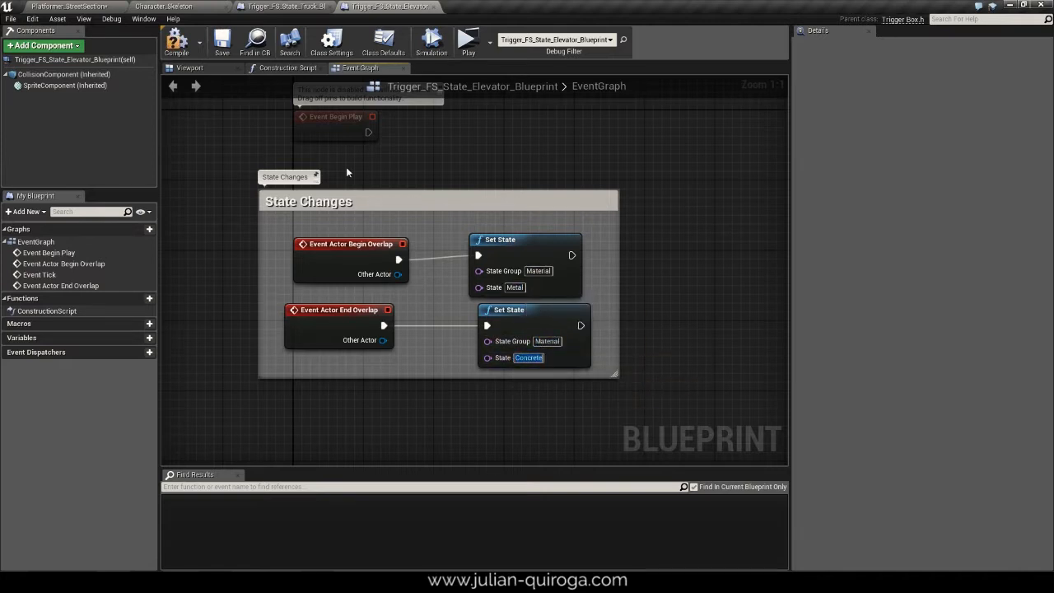
pyautogui.moveTo(99, 7)
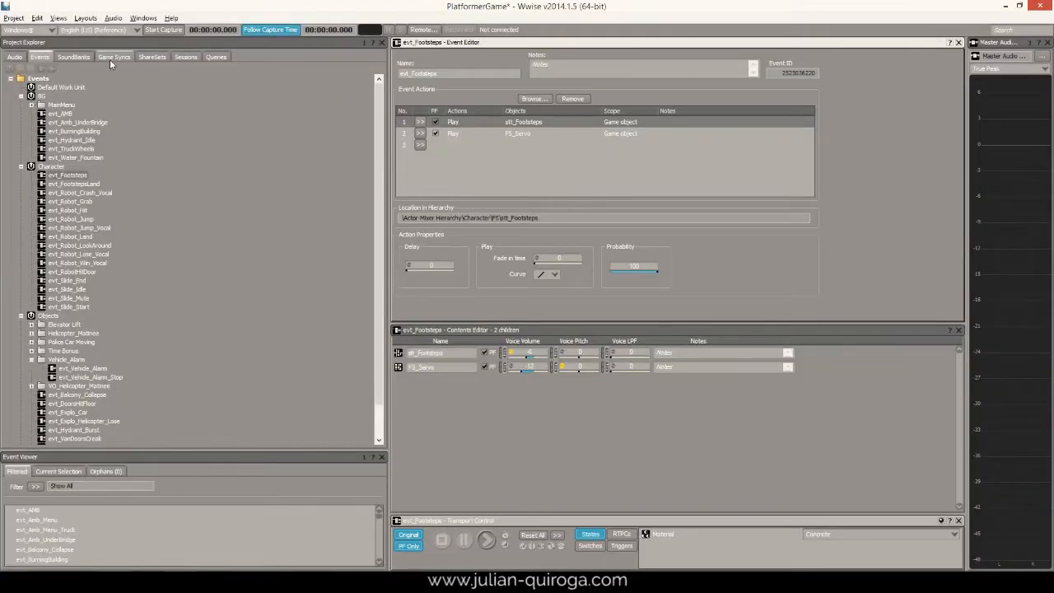
# Review the Material state group and its Rock state in Game Syncs.
pyautogui.click(114, 56)
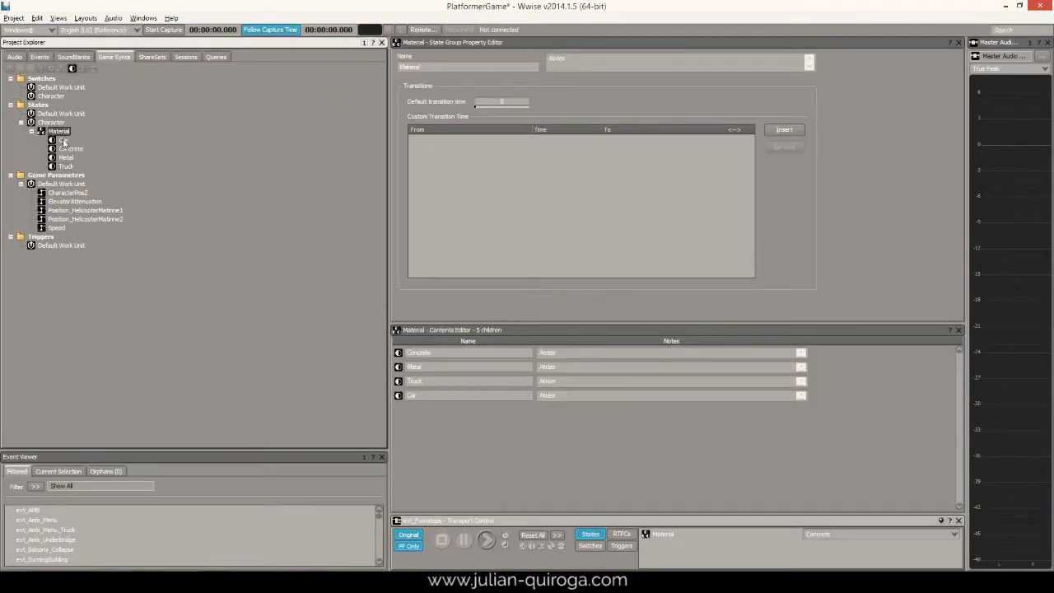
pyautogui.click(66, 164)
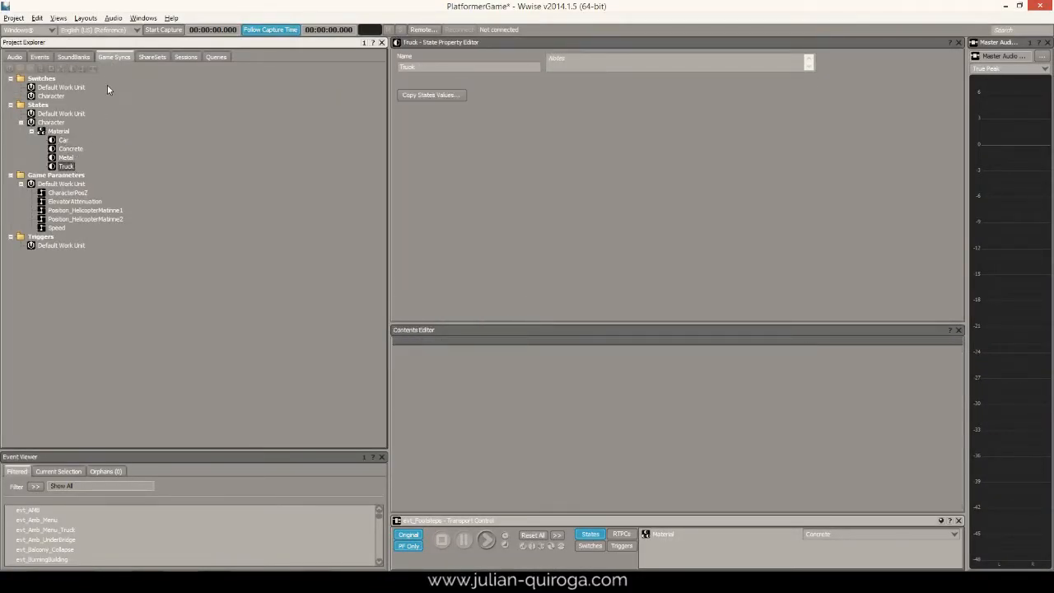
pyautogui.click(13, 56)
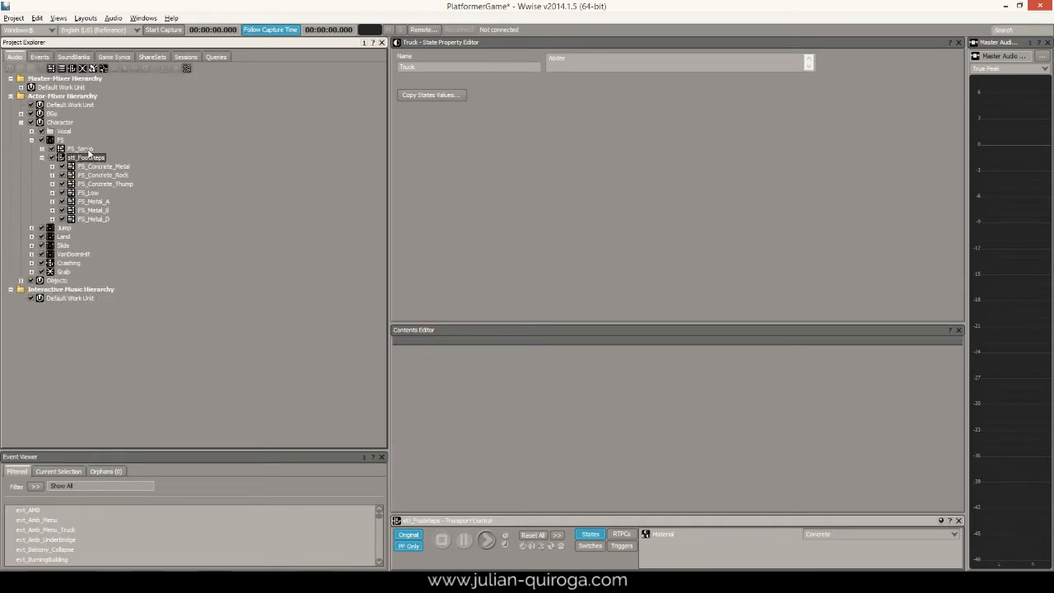
# Inspect FS_Servo, then the FS_Footsteps switch container switching on Material, default Concrete.
pyautogui.click(81, 148)
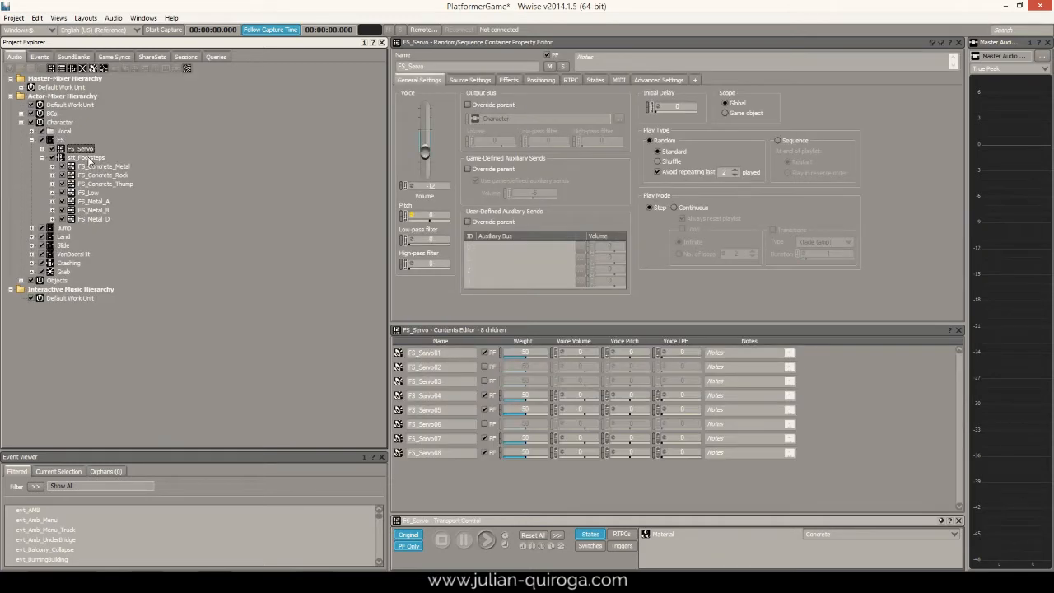
pyautogui.click(85, 158)
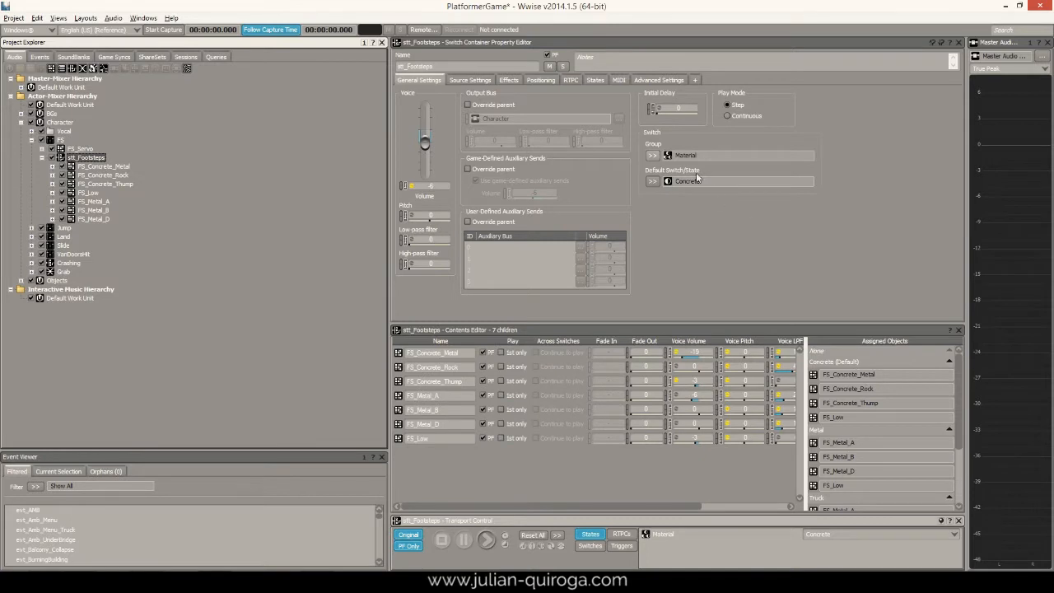
pyautogui.scroll(-3)
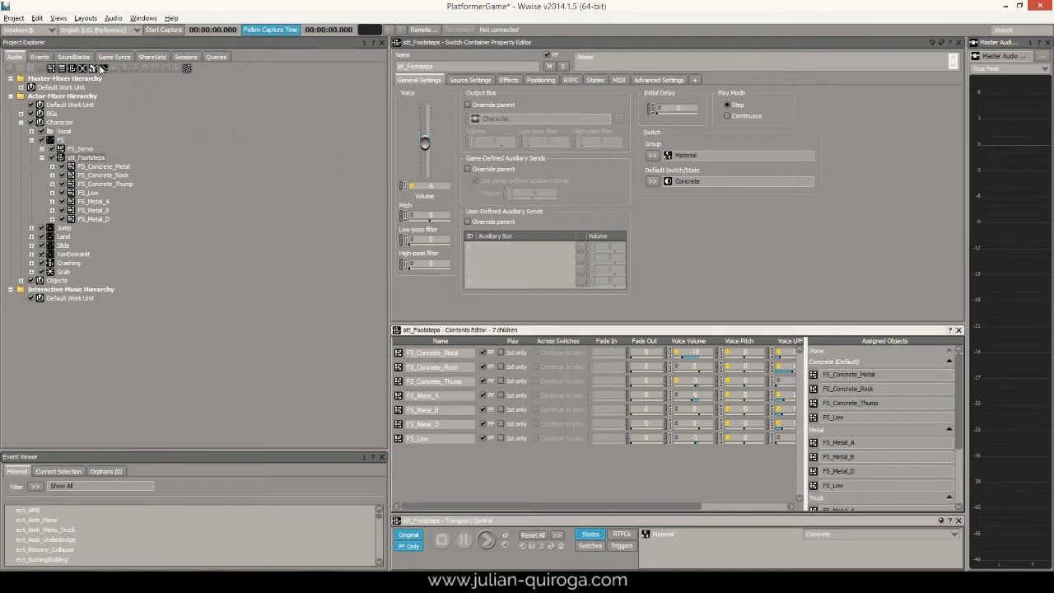
# Review evt_Footsteps' actions, then show the Slide actor-mixer's RTPC settings.
pyautogui.click(39, 56)
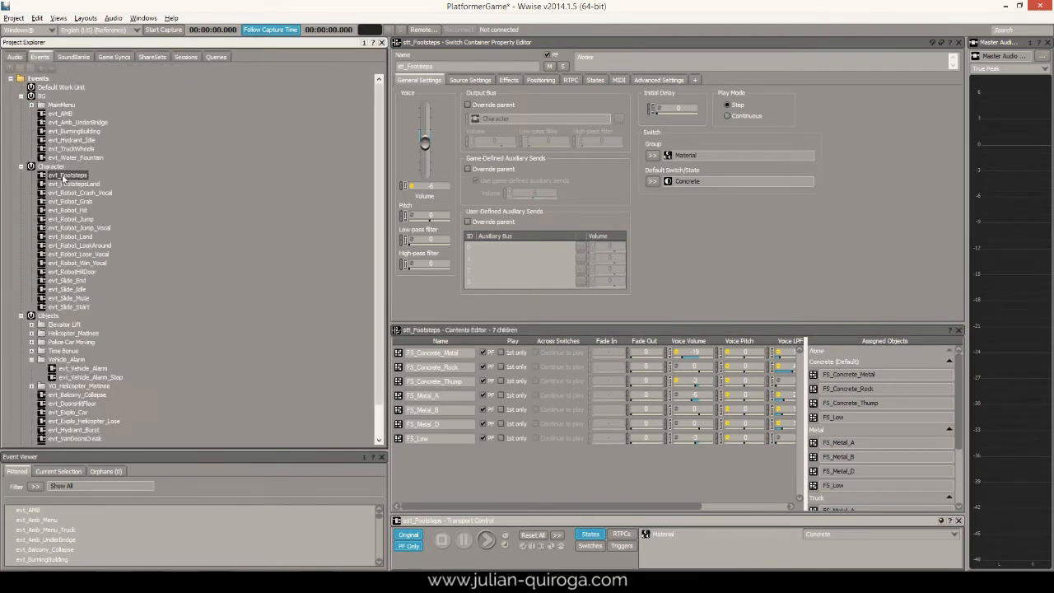
pyautogui.doubleClick(66, 174)
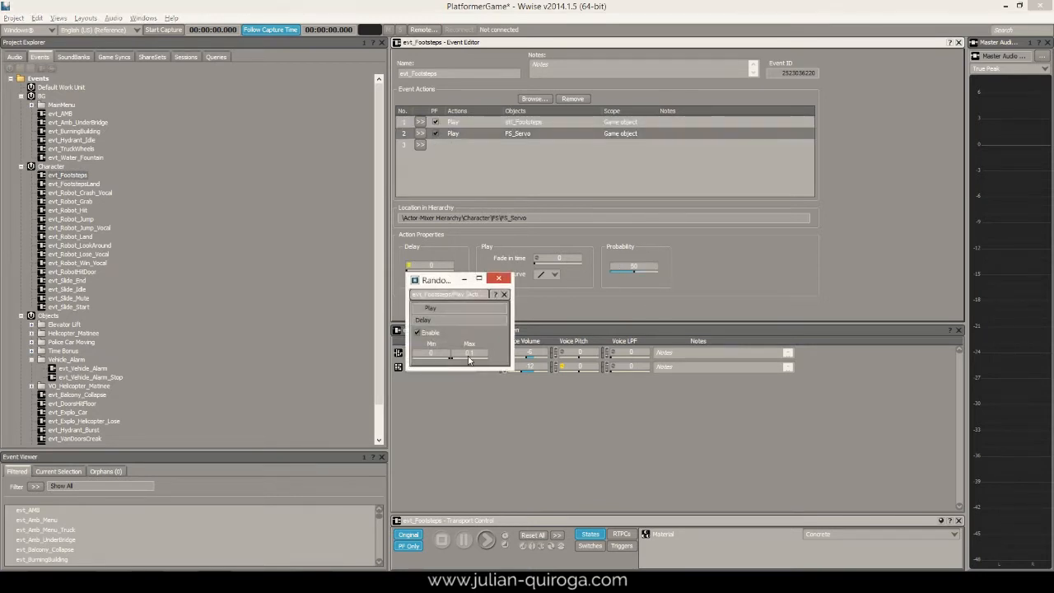
pyautogui.click(498, 278)
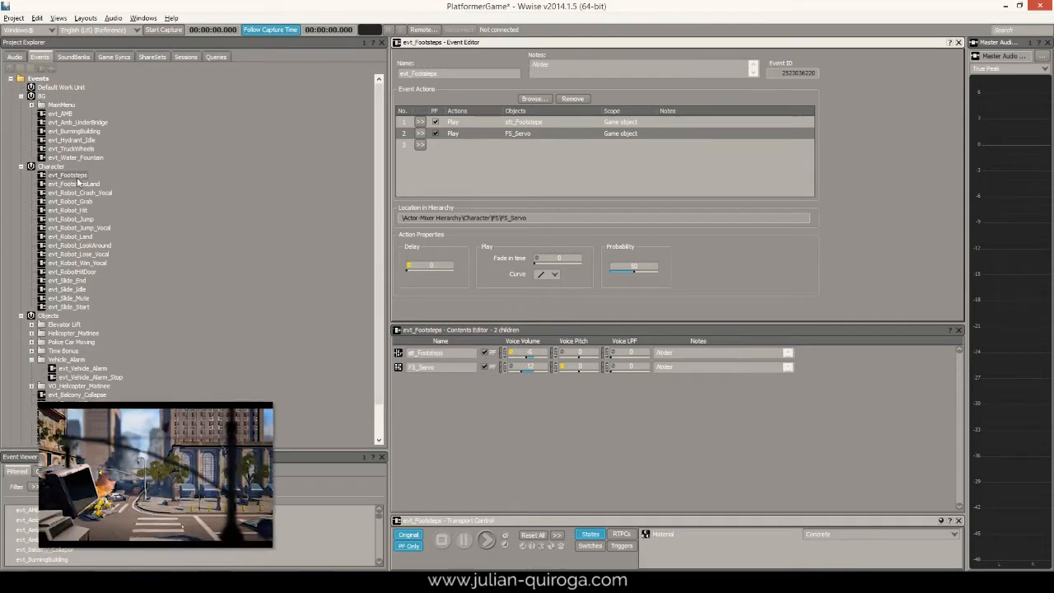
pyautogui.click(486, 541)
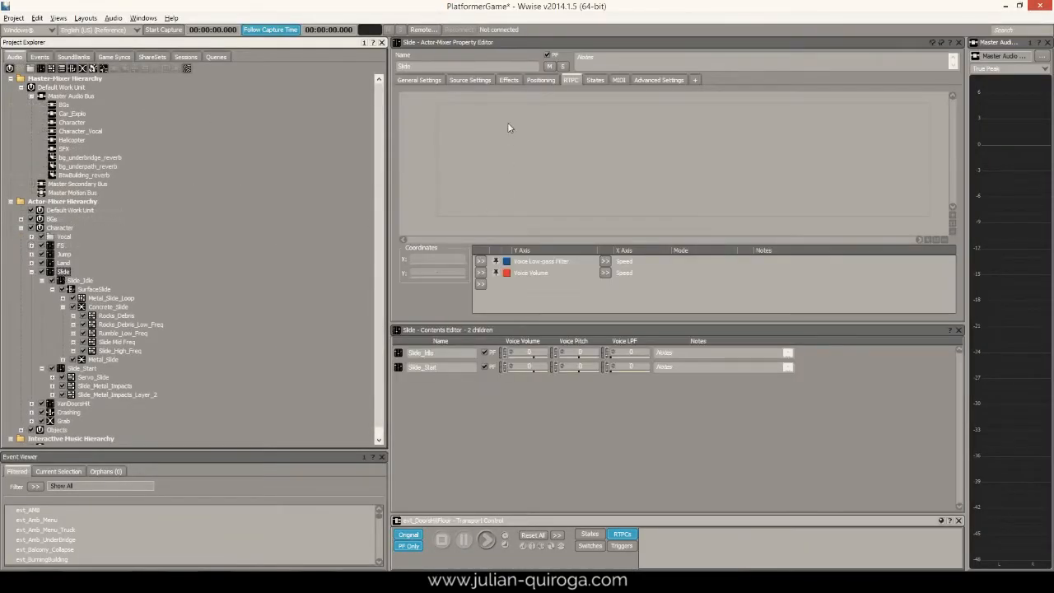
# Display the low-pass filter and volume curves against Speed, then select the SurfaceSlide switch container.
pyautogui.click(540, 260)
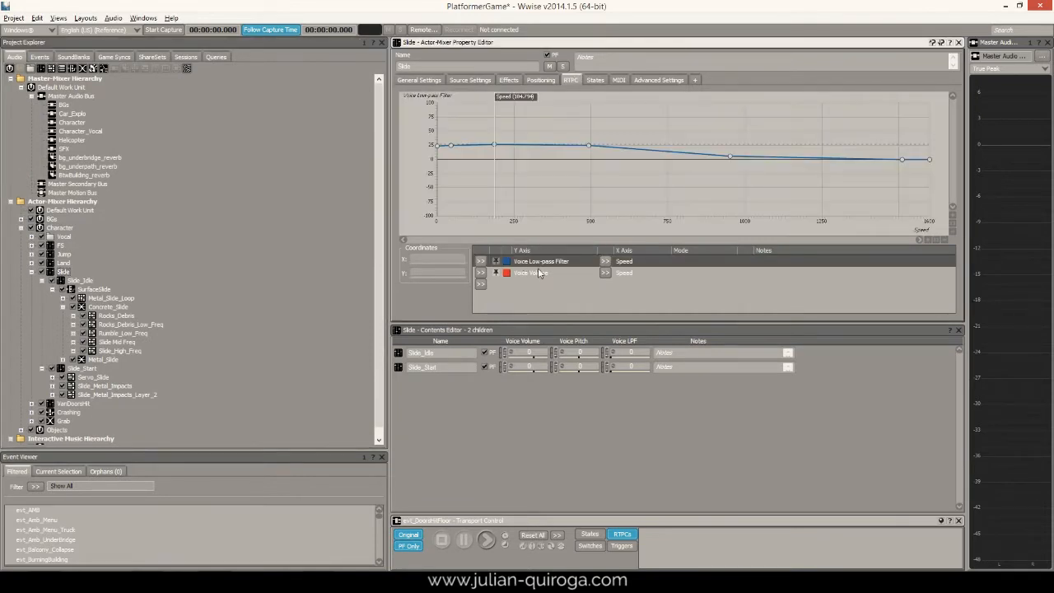
pyautogui.click(531, 273)
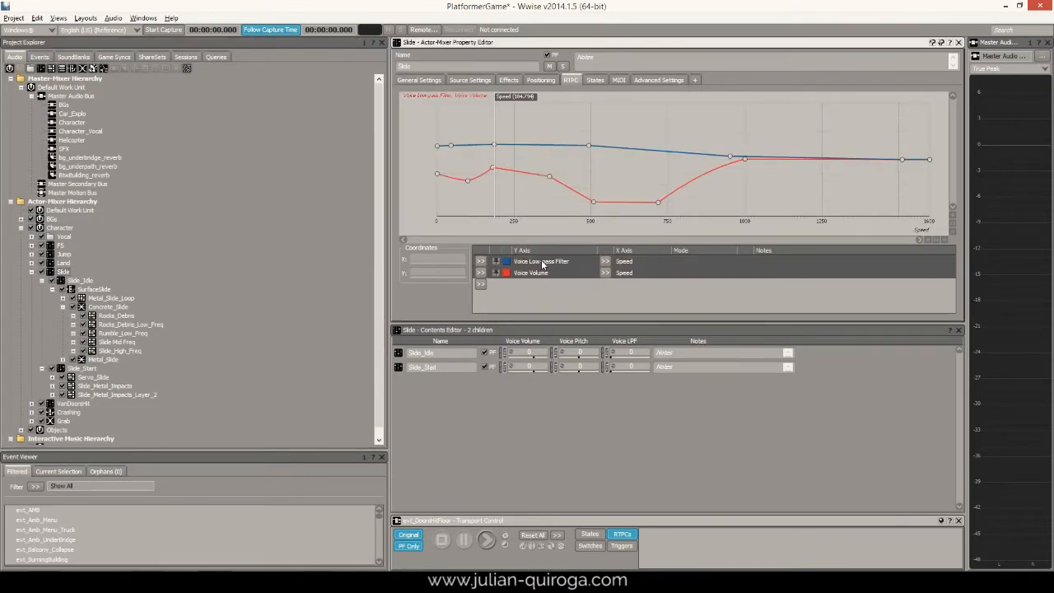
pyautogui.click(94, 290)
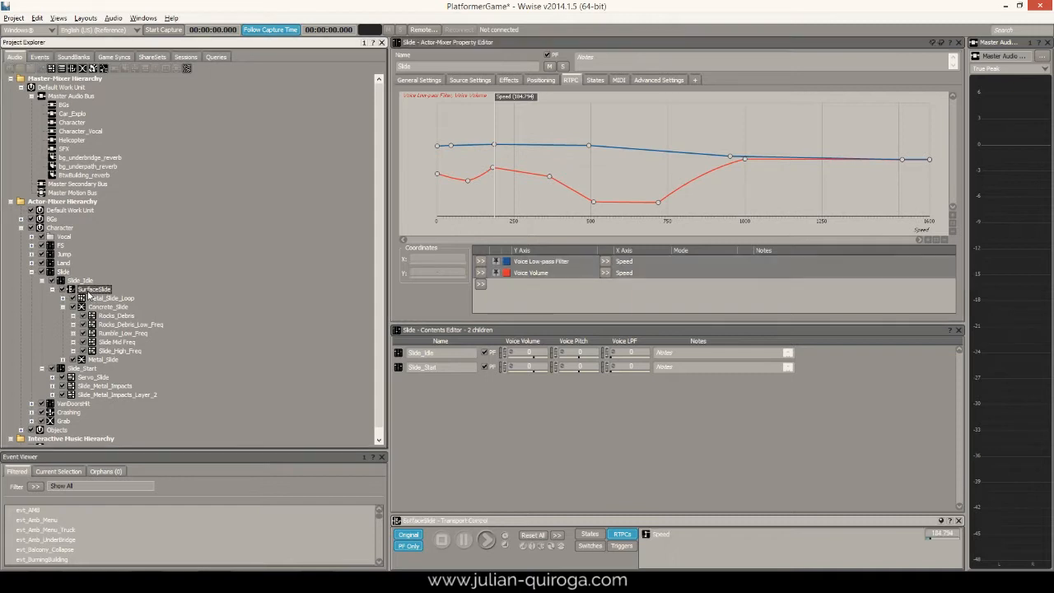
pyautogui.click(95, 290)
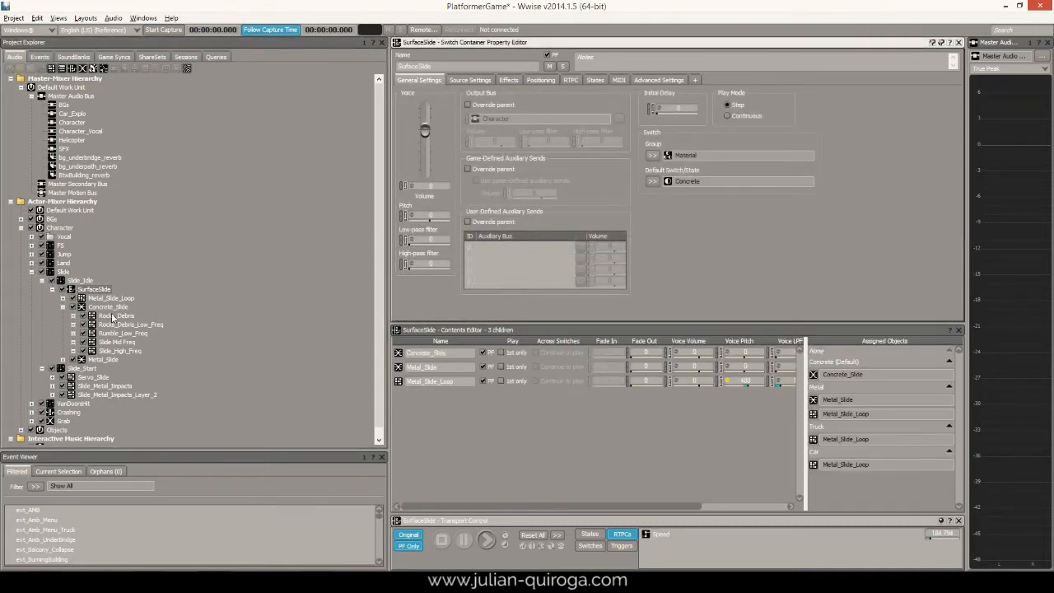
# Review Rocks_Debris and Rocks_Debris_Low_Freq, then inspect evt_Slide_End's break and stop actions.
pyautogui.click(116, 316)
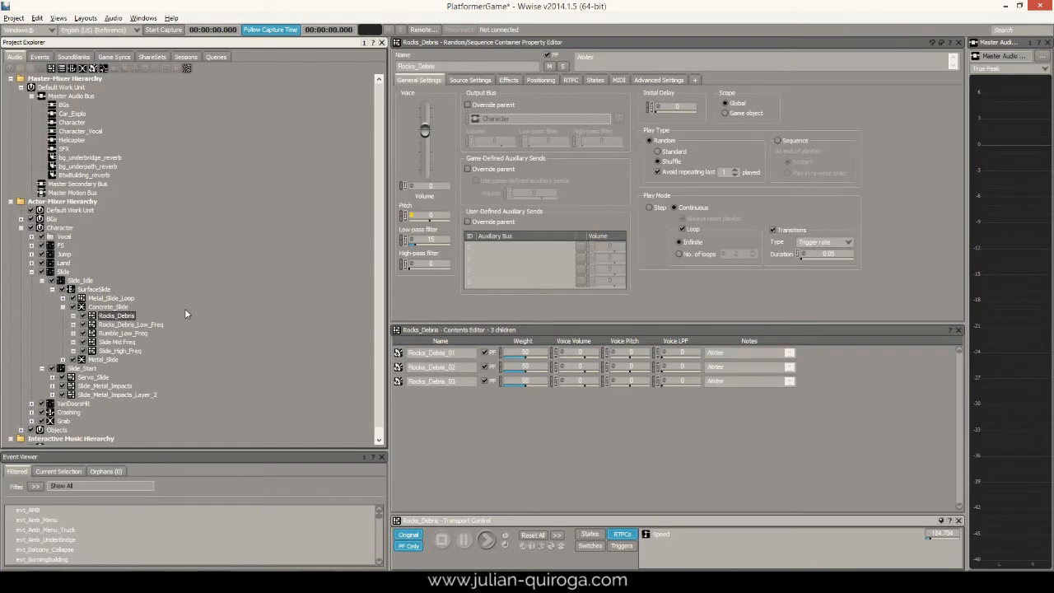
pyautogui.click(132, 323)
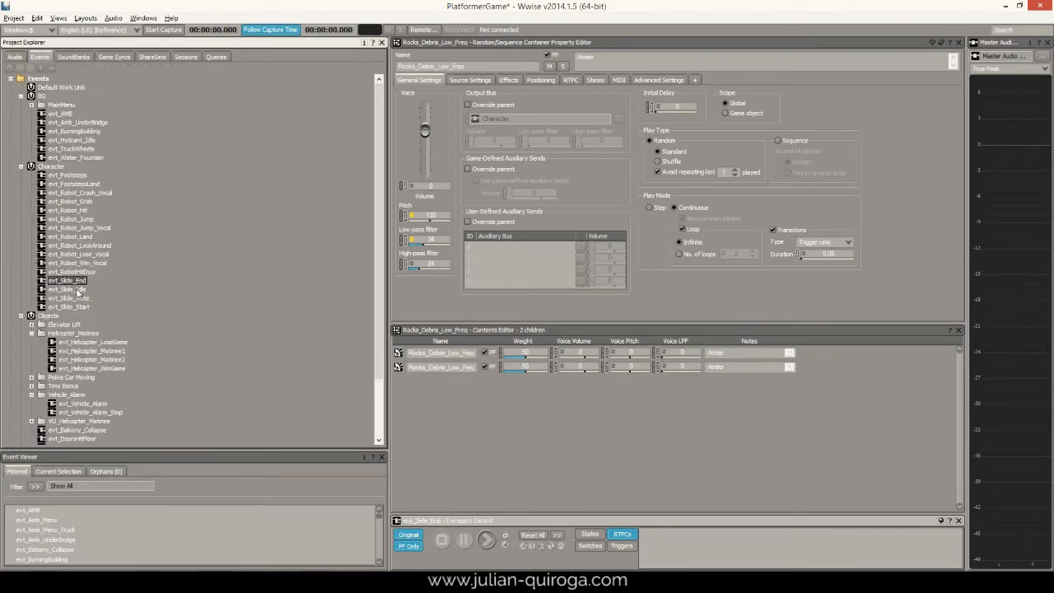
pyautogui.click(69, 290)
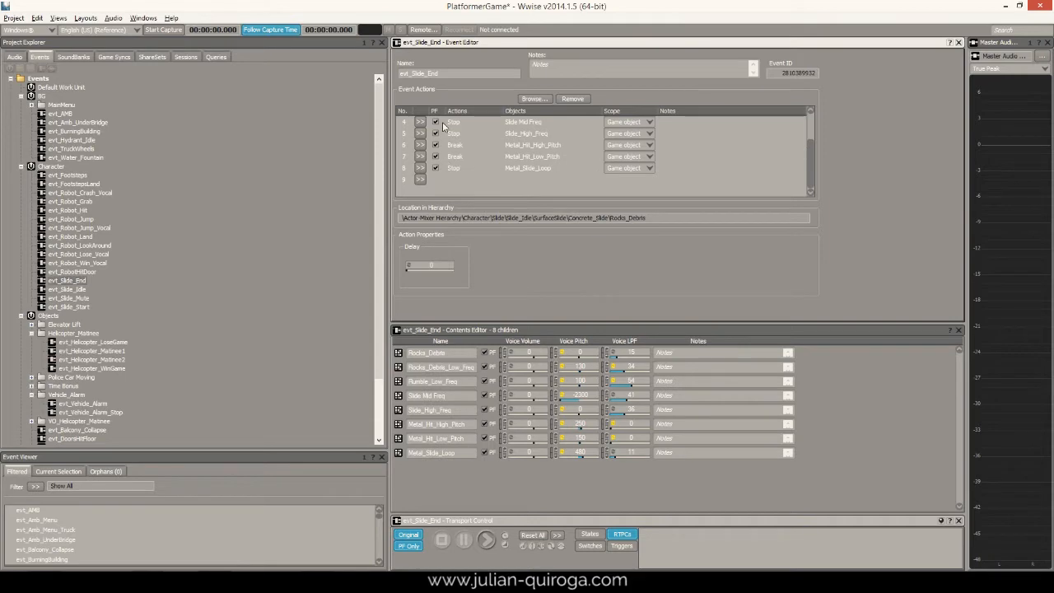
pyautogui.click(186, 56)
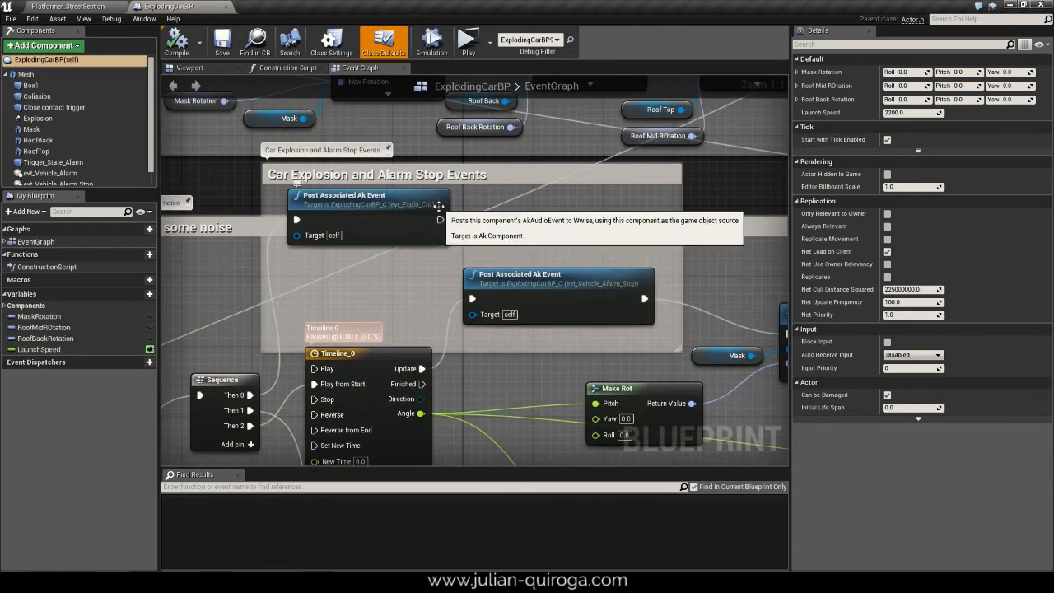
pyautogui.moveTo(646, 286)
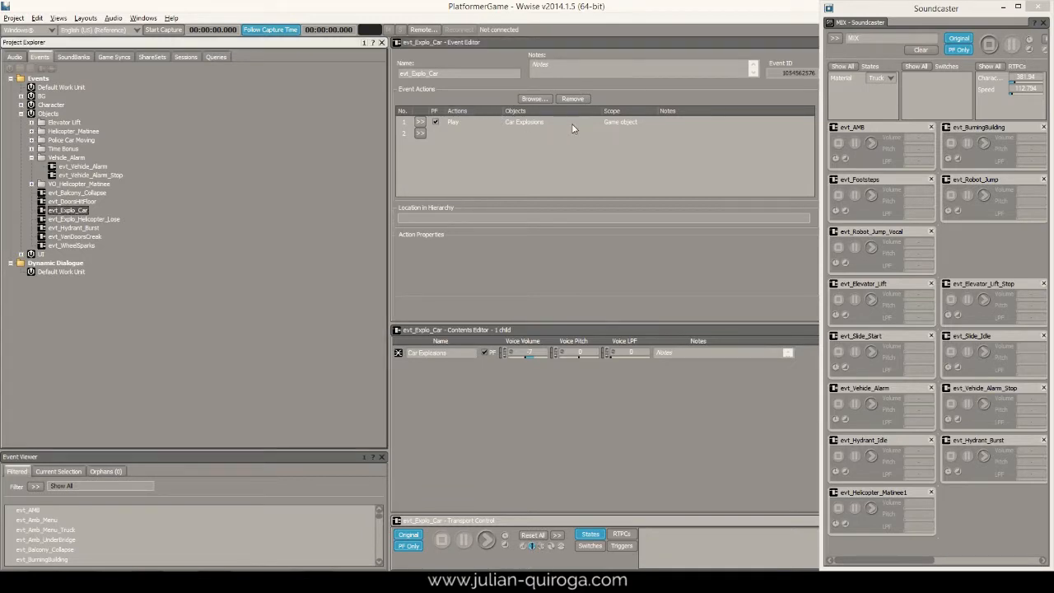
# Review evt_Vehicle_Alarm and evt_Vehicle_Alarm_Stop, including the stop action on the alarms.
pyautogui.click(82, 165)
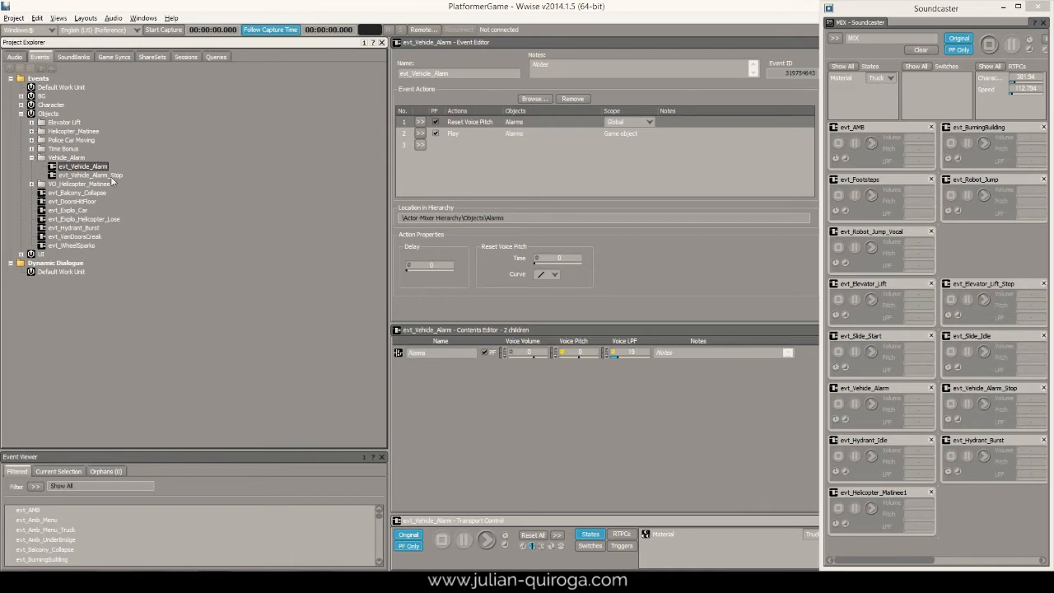
pyautogui.click(89, 174)
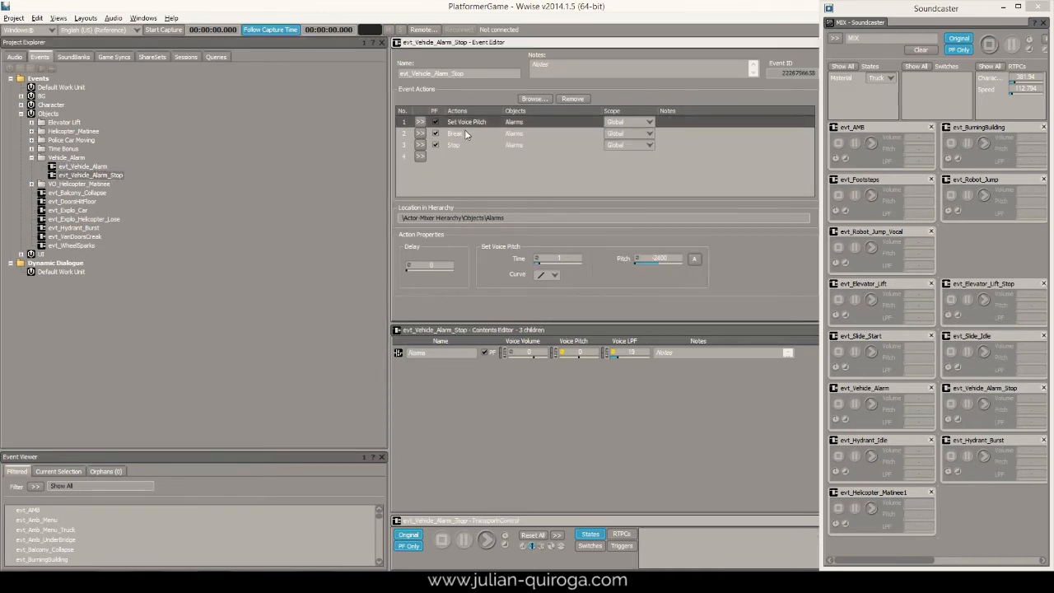
pyautogui.click(453, 145)
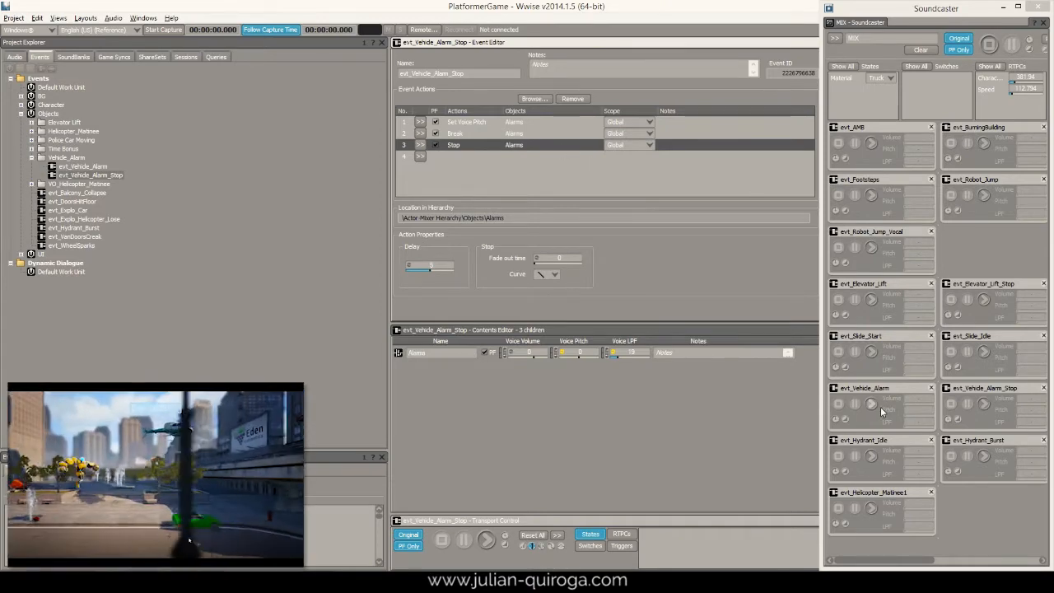
pyautogui.click(871, 402)
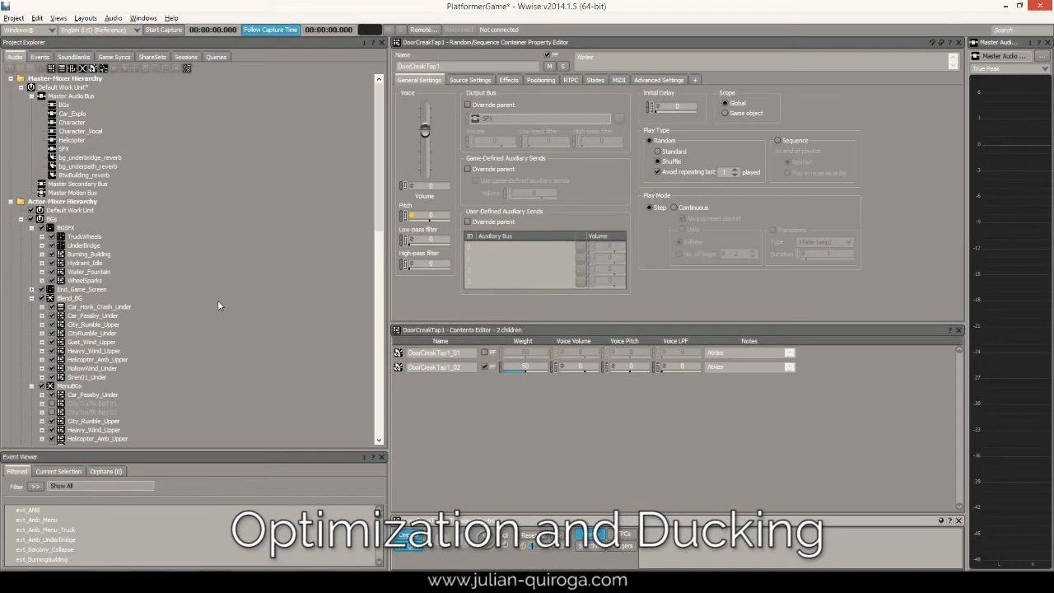
# Review Car_Passby_Under and Spark03, ending on the blend container under Character.
pyautogui.click(92, 396)
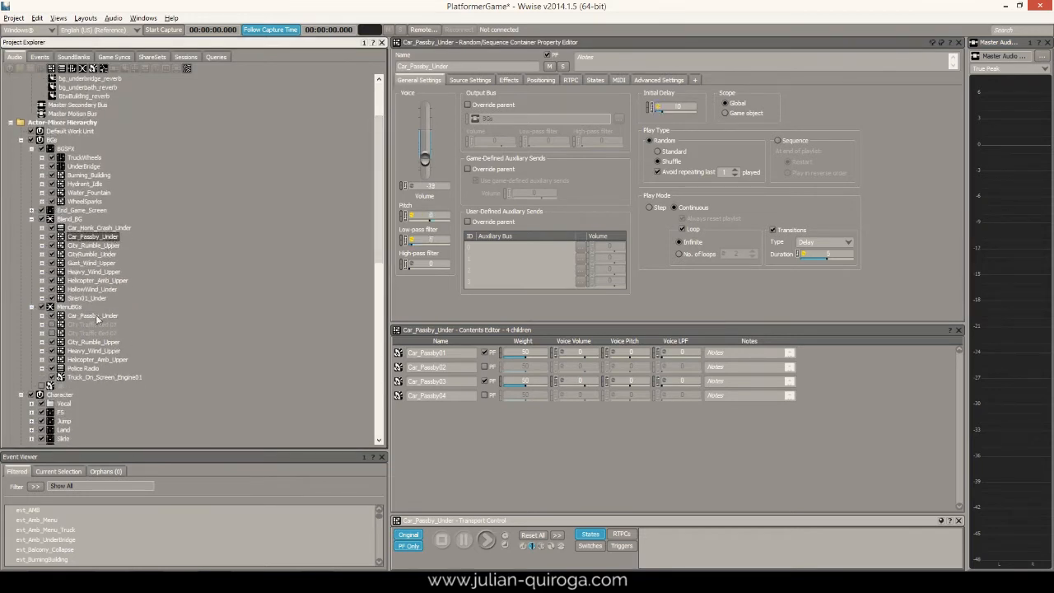
pyautogui.click(94, 341)
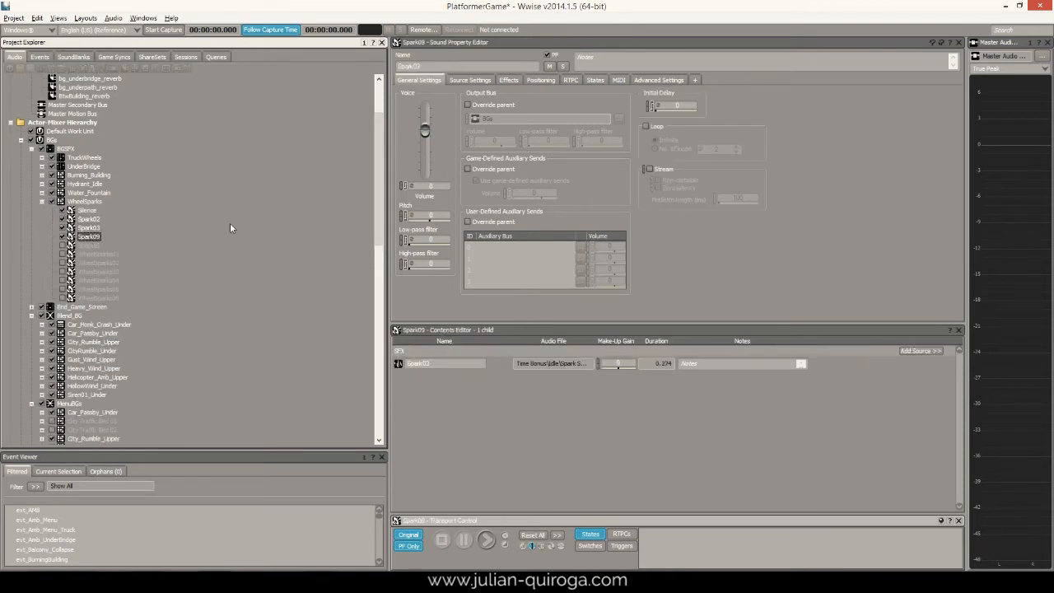
pyautogui.scroll(-3)
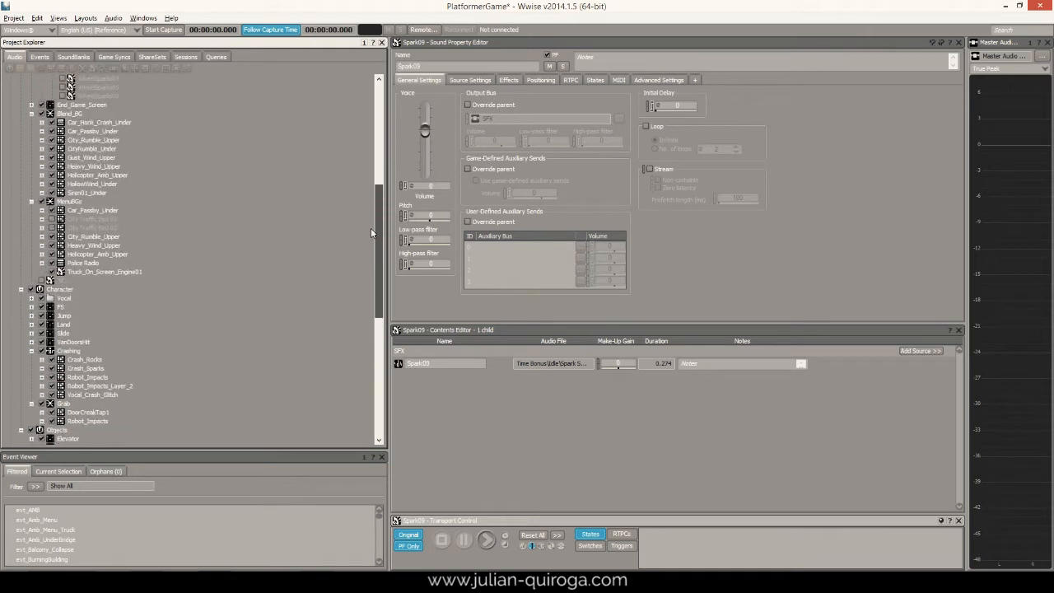
pyautogui.click(64, 402)
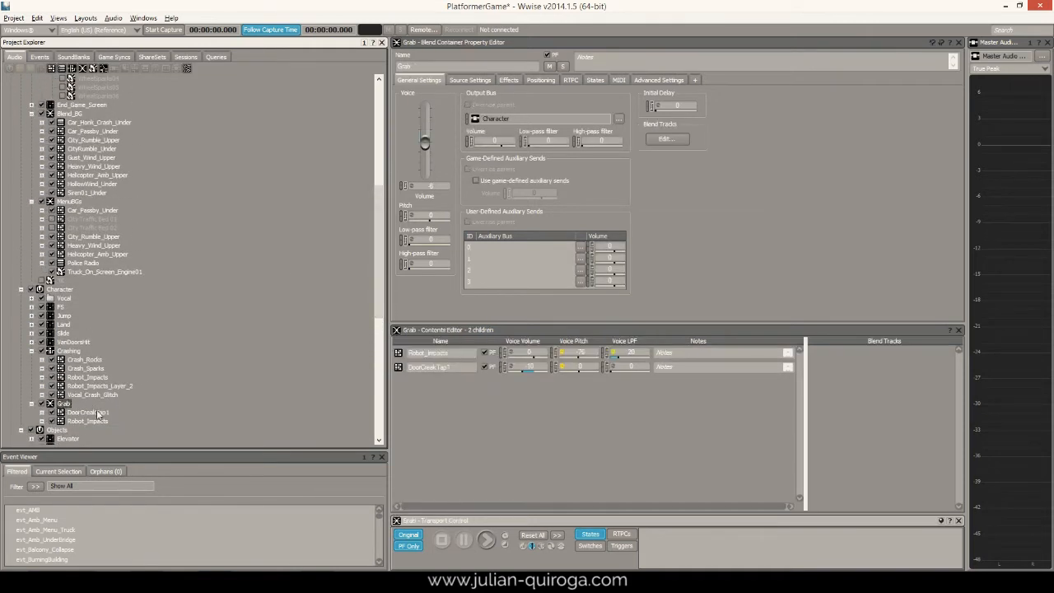